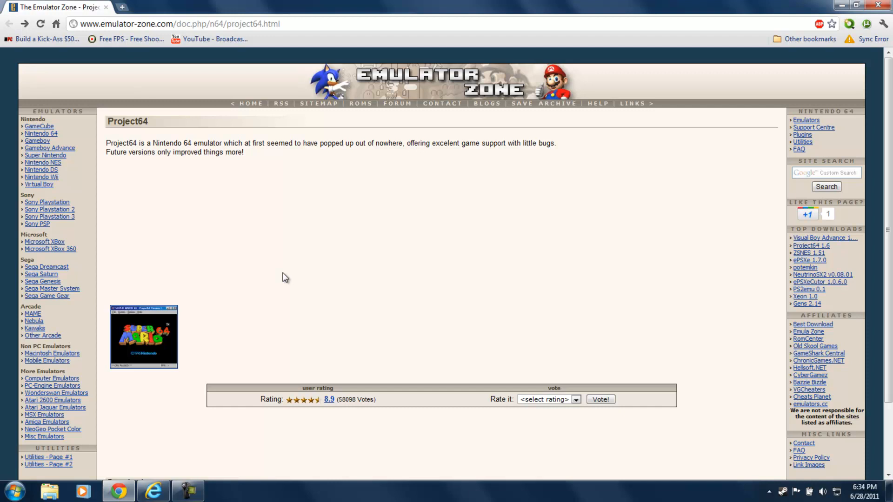
{"action": "mouse_move", "coordinate": [171, 219]}
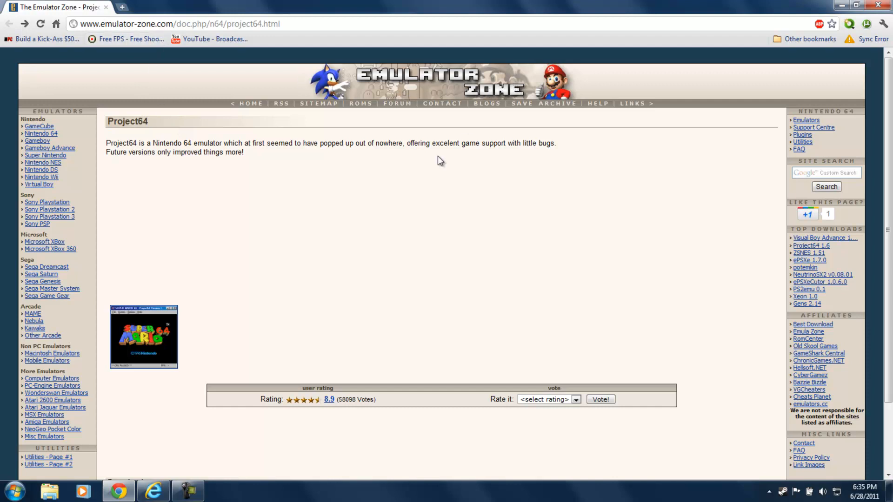
Bring the Emulator Zone Project64 download table into view.
{"action": "double_click", "coordinate": [127, 120]}
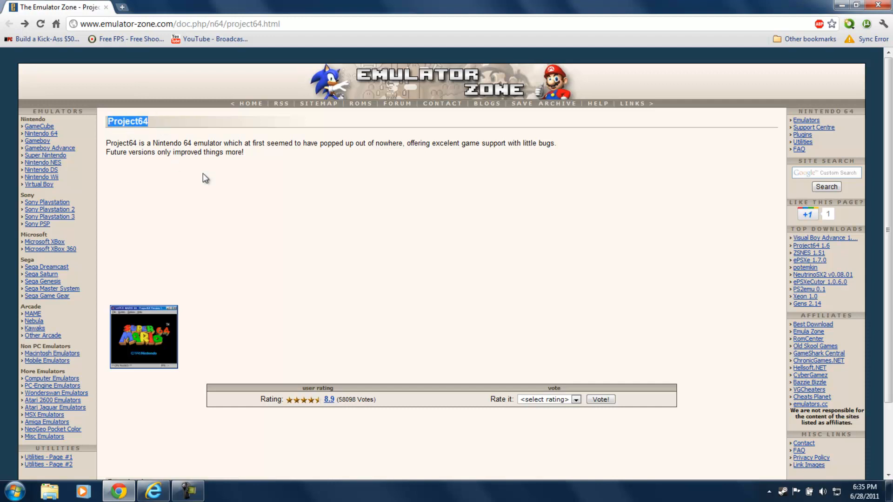
{"action": "scroll", "scroll_direction": "down", "scroll_amount": 3}
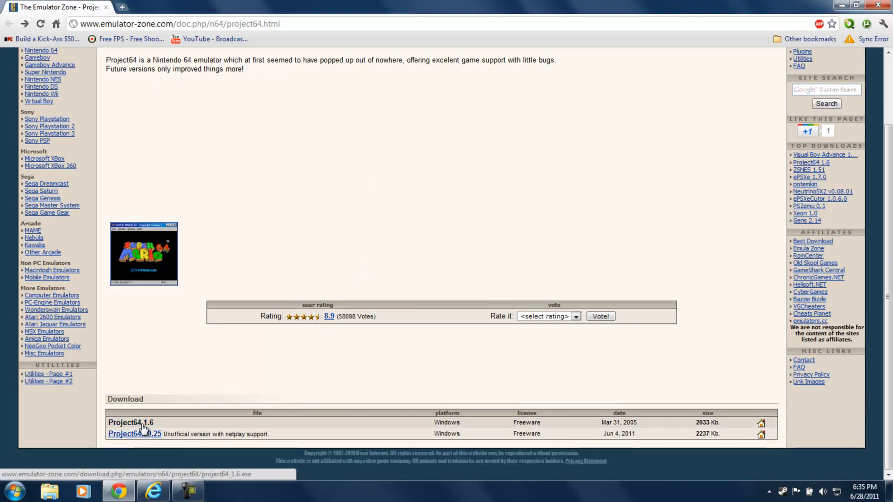
Download the Project64 1.6 installer and launch the downloaded .exe.
{"action": "left_click", "coordinate": [130, 422]}
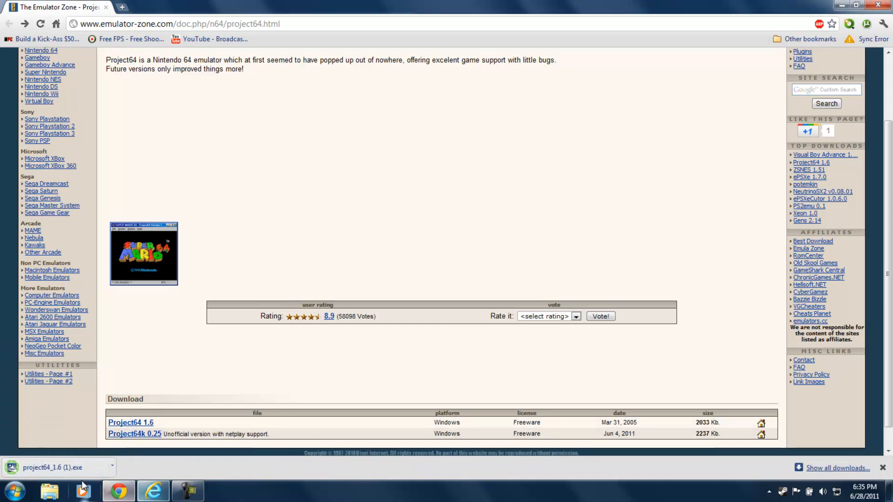
{"action": "left_click", "coordinate": [53, 468]}
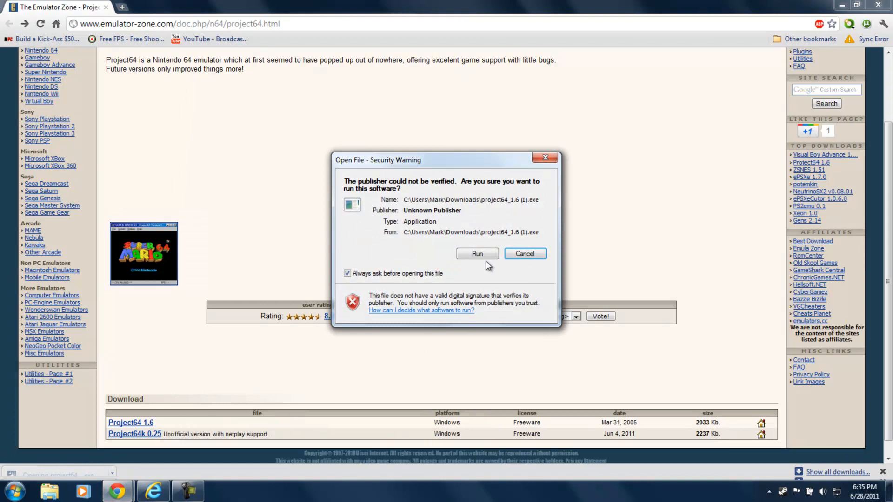
Run the installer, accept the default Program Files destination, and dismiss the popped-up web page.
{"action": "left_click", "coordinate": [477, 253]}
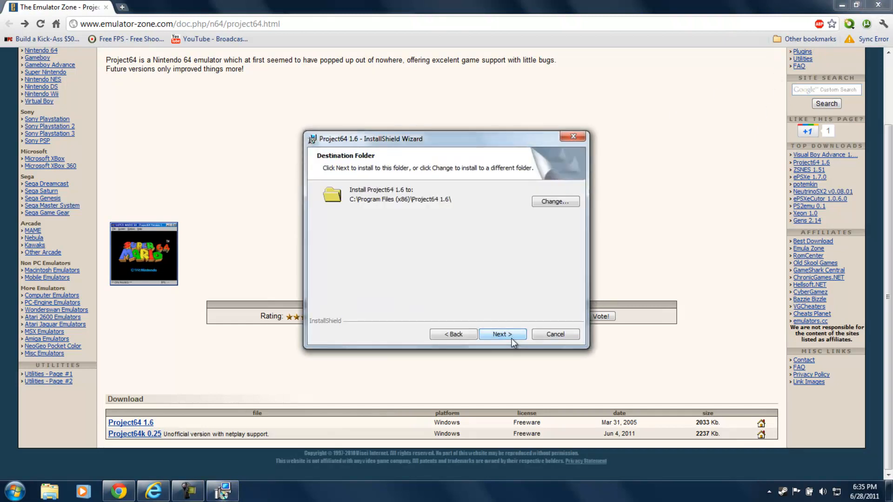
{"action": "left_click", "coordinate": [501, 334]}
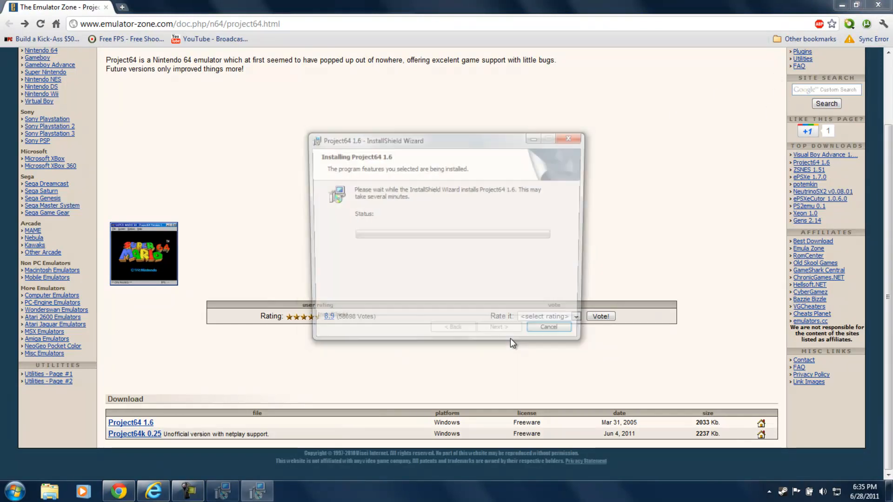
{"action": "left_click", "coordinate": [882, 24]}
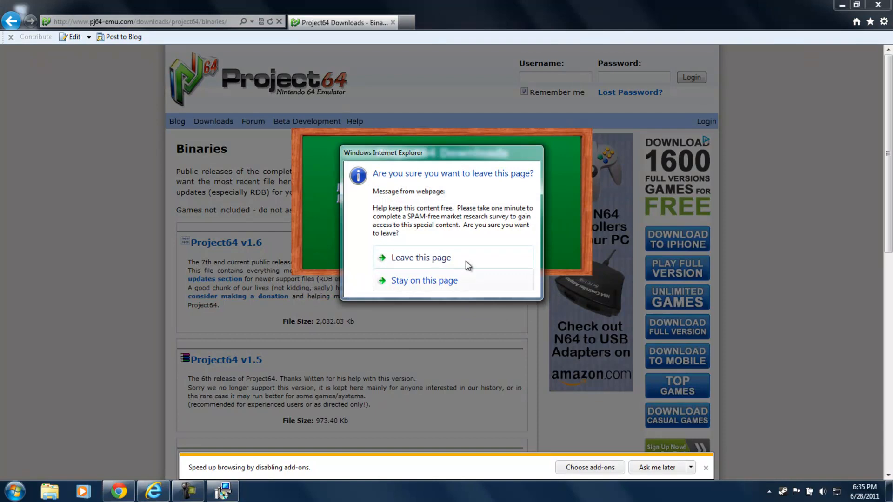
{"action": "left_click", "coordinate": [420, 258]}
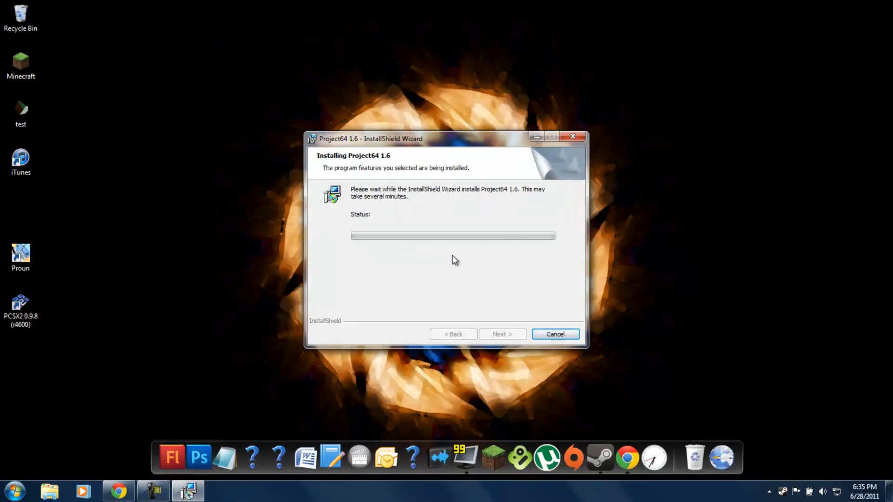
{"action": "mouse_move", "coordinate": [391, 320]}
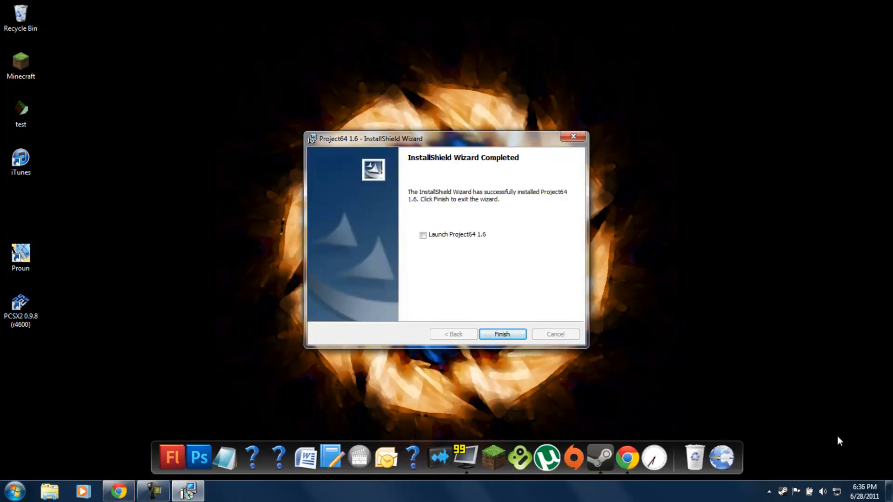
Finish the Project64 1.6 installation and refresh the emulator's empty ROM list.
{"action": "left_click", "coordinate": [500, 334]}
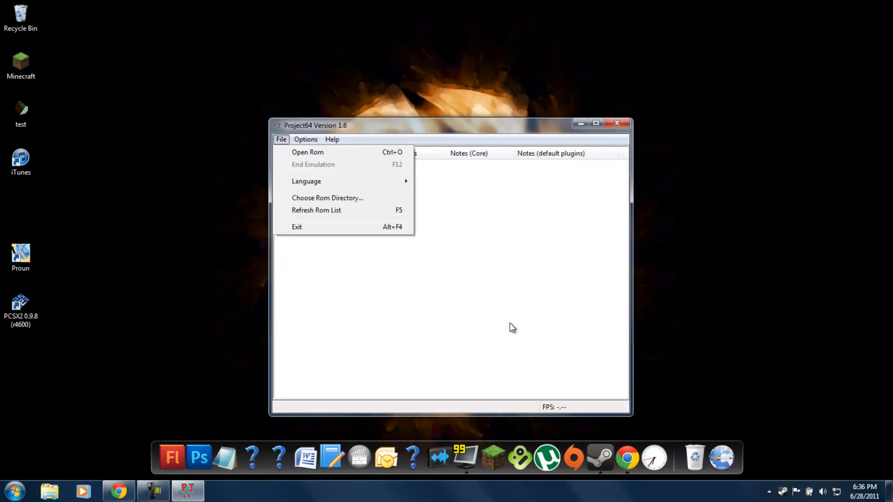
{"action": "mouse_move", "coordinate": [316, 210]}
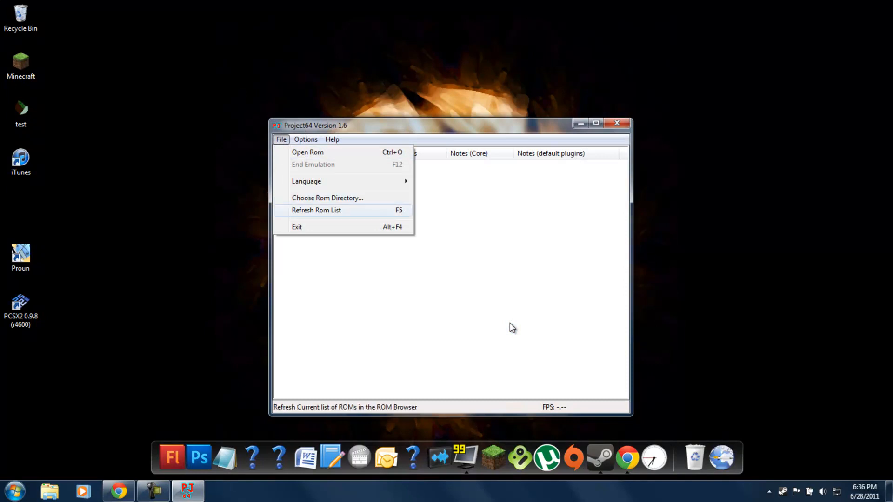
{"action": "left_click", "coordinate": [317, 209]}
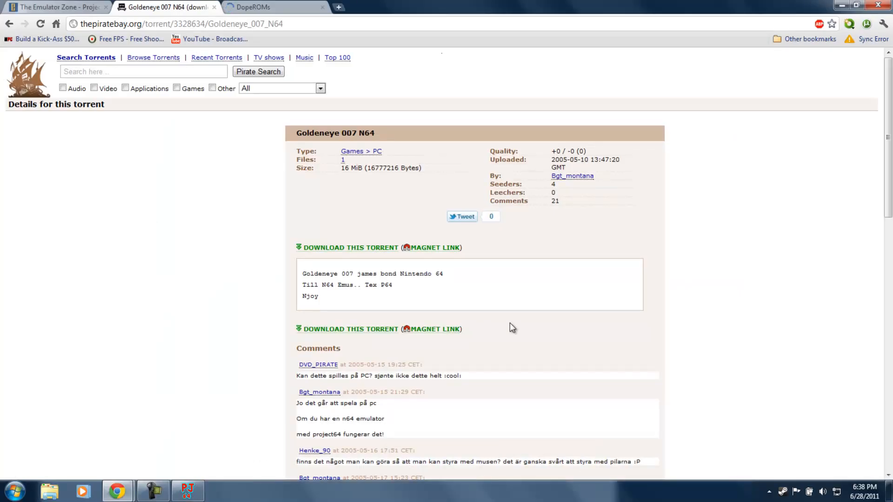
Download the 007 - The World Is Not Enough (U) [!] zip from DopeROMs.
{"action": "left_click", "coordinate": [256, 7]}
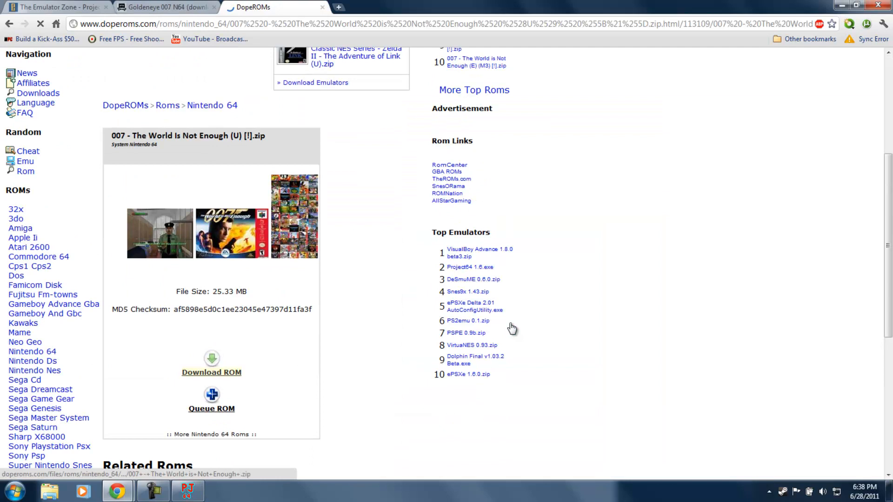
{"action": "left_click", "coordinate": [211, 372]}
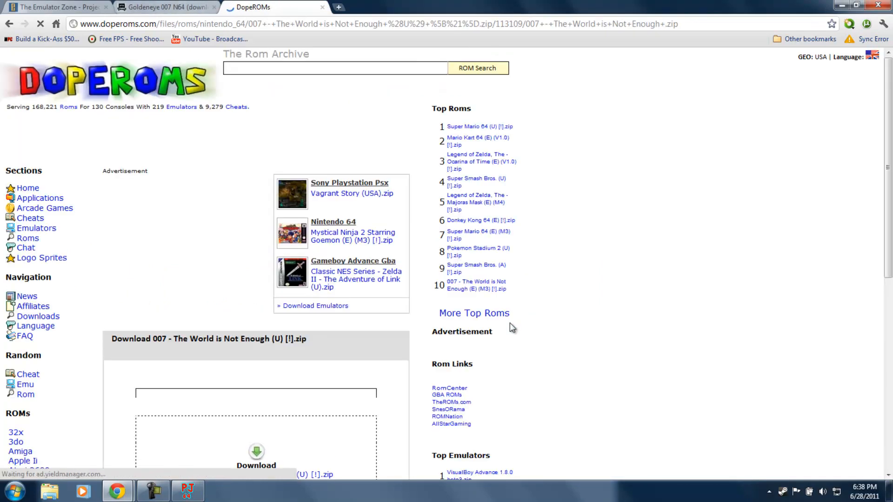
{"action": "scroll", "scroll_direction": "down", "scroll_amount": 3}
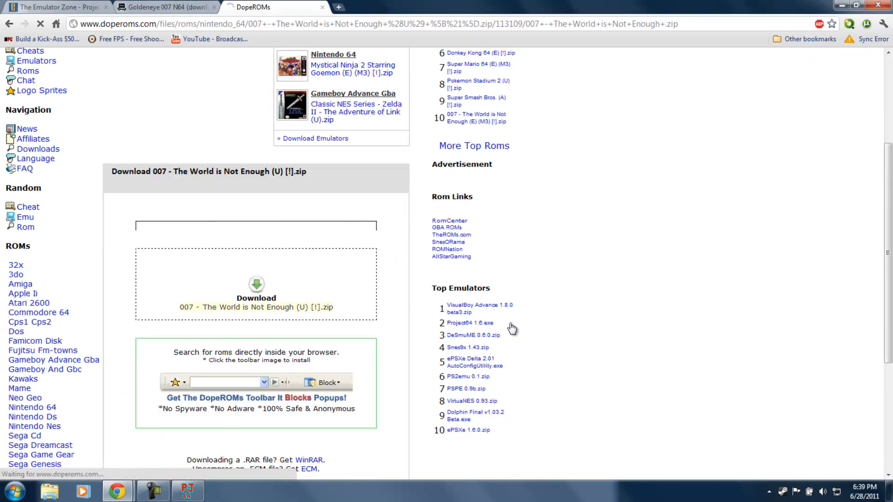
{"action": "left_click", "coordinate": [256, 298]}
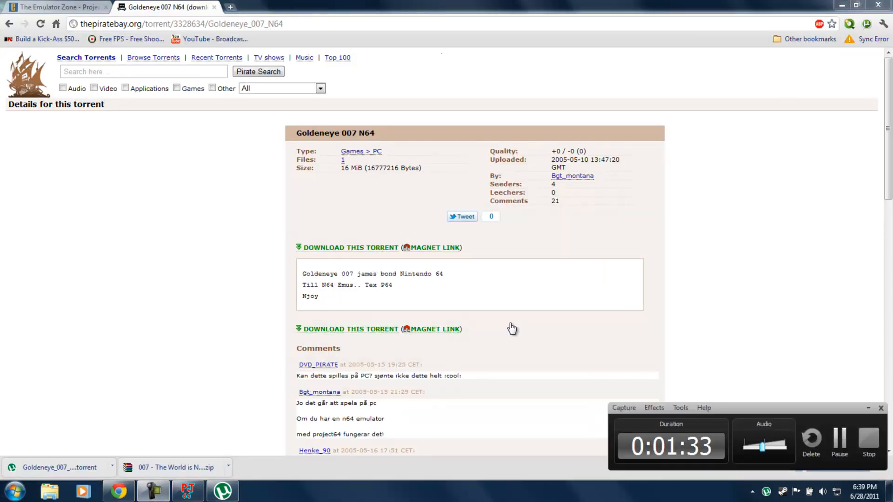
Add the GoldenEye 007 torrent in uTorrent, start it downloading, and return to Chrome.
{"action": "left_click", "coordinate": [347, 329]}
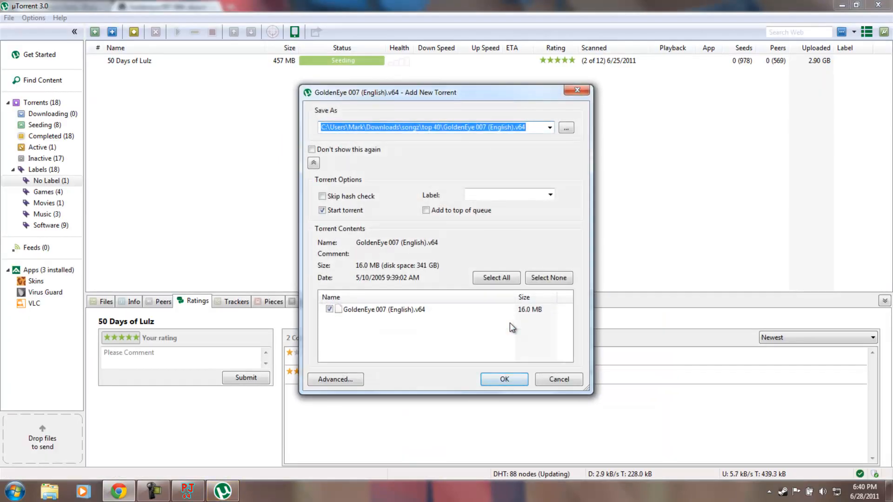
{"action": "left_click", "coordinate": [503, 380]}
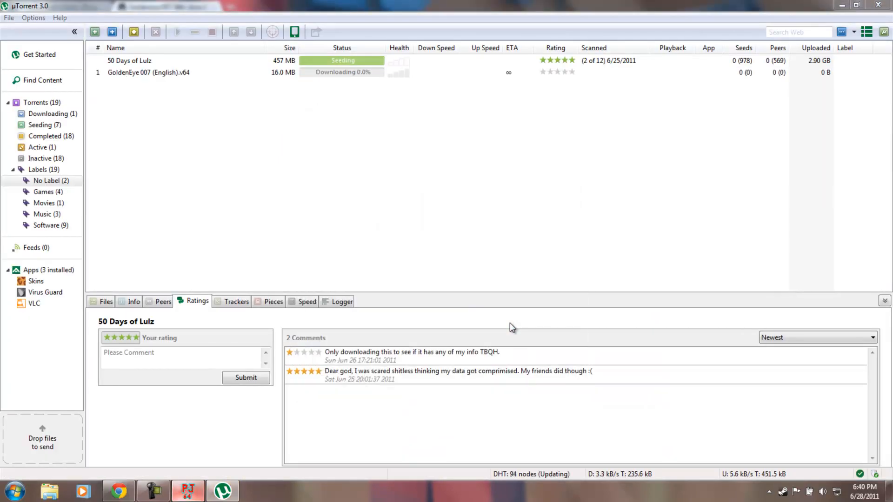
{"action": "left_click", "coordinate": [187, 491]}
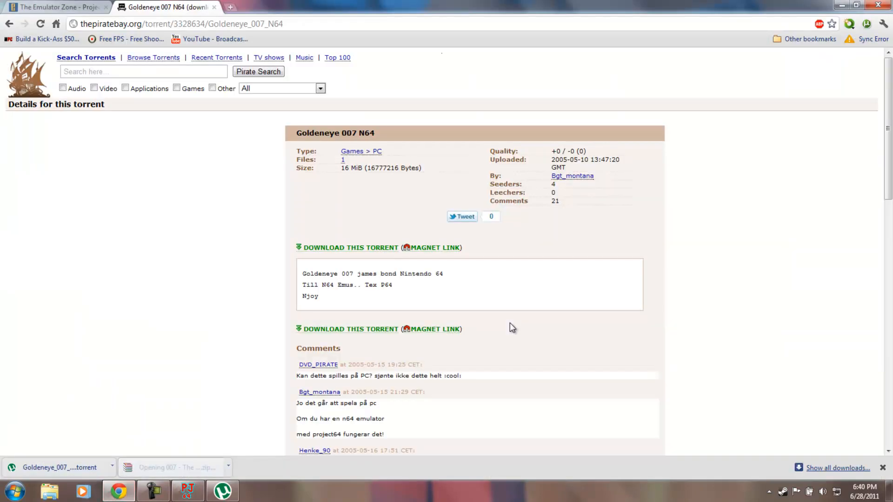
Extract The World Is Not Enough ROM zip into its suggested folder in Downloads.
{"action": "left_click", "coordinate": [171, 466]}
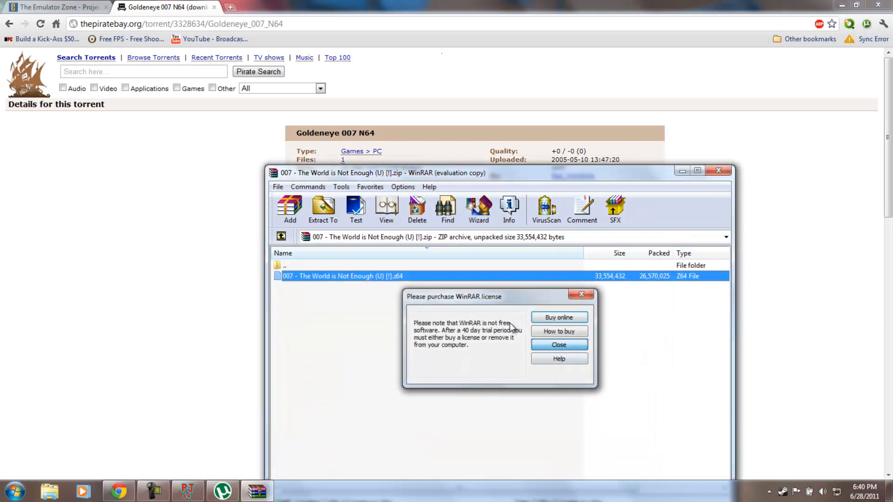
{"action": "left_click", "coordinate": [558, 344]}
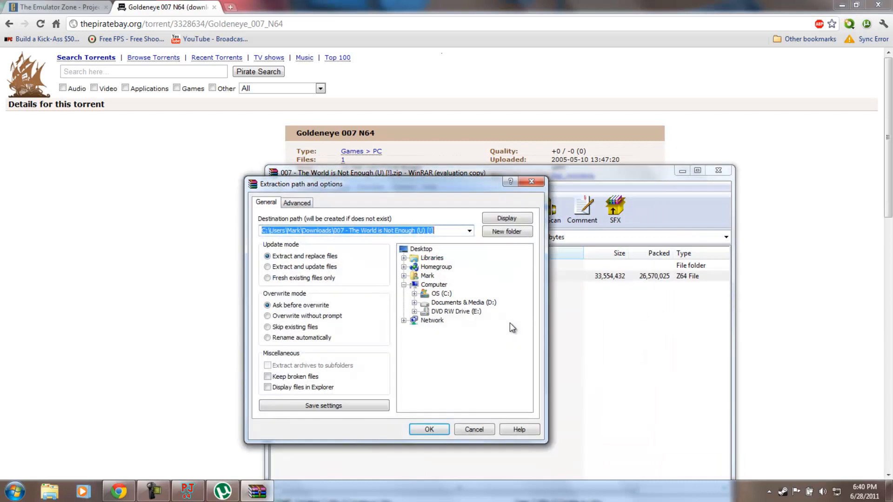
{"action": "left_click", "coordinate": [429, 430]}
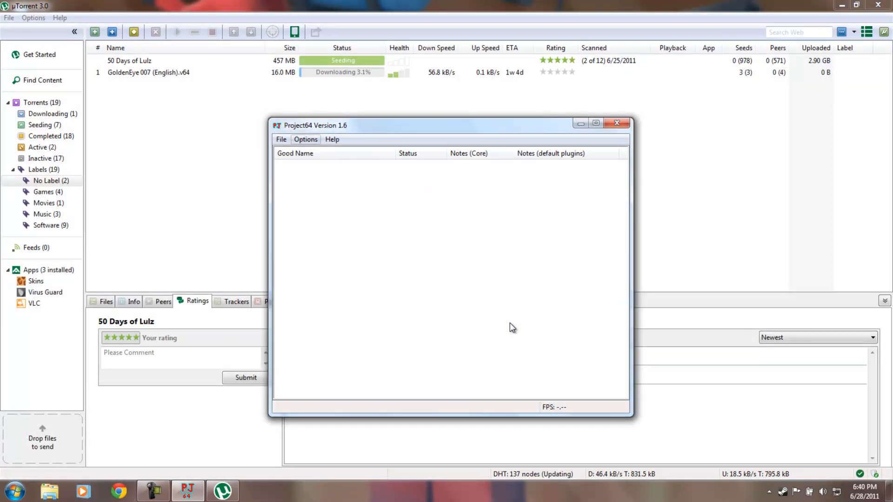
Load The World Is Not Enough .z64 ROM from its extracted folder into Project64.
{"action": "left_click", "coordinate": [281, 138]}
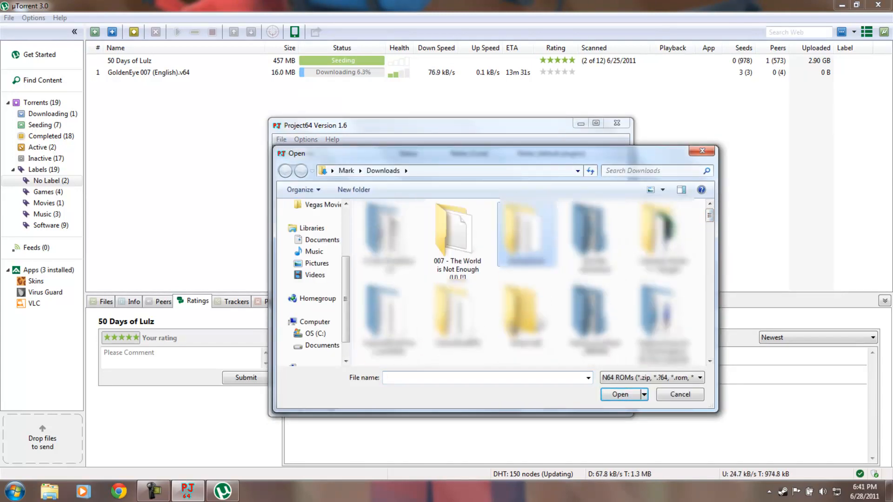
{"action": "double_click", "coordinate": [456, 227]}
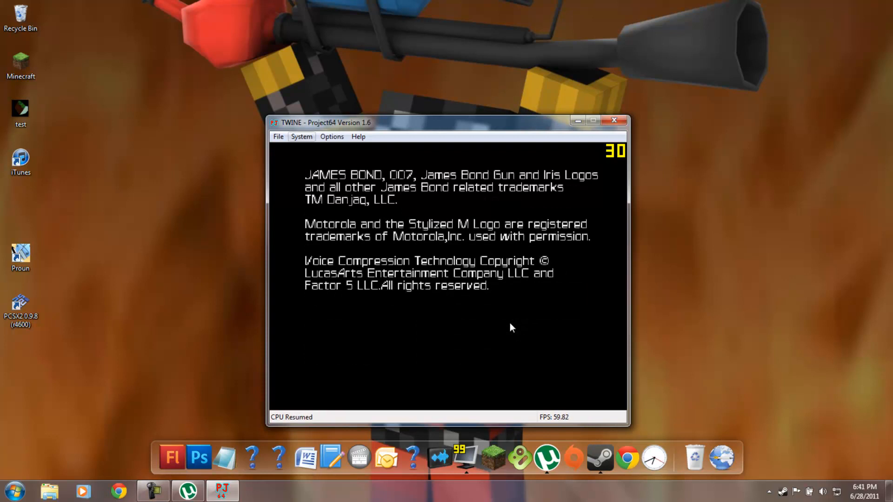
Focus the game window and bring up the emulator's Options menu.
{"action": "left_click", "coordinate": [331, 136]}
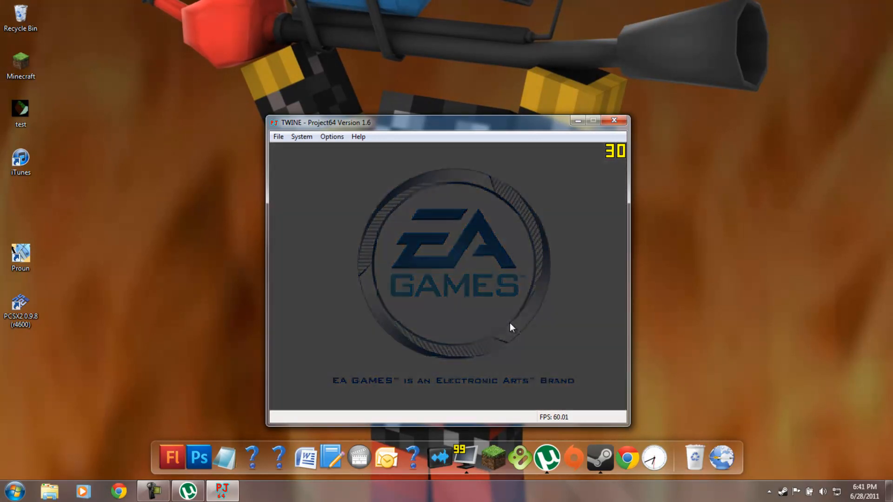
{"action": "left_click", "coordinate": [331, 136]}
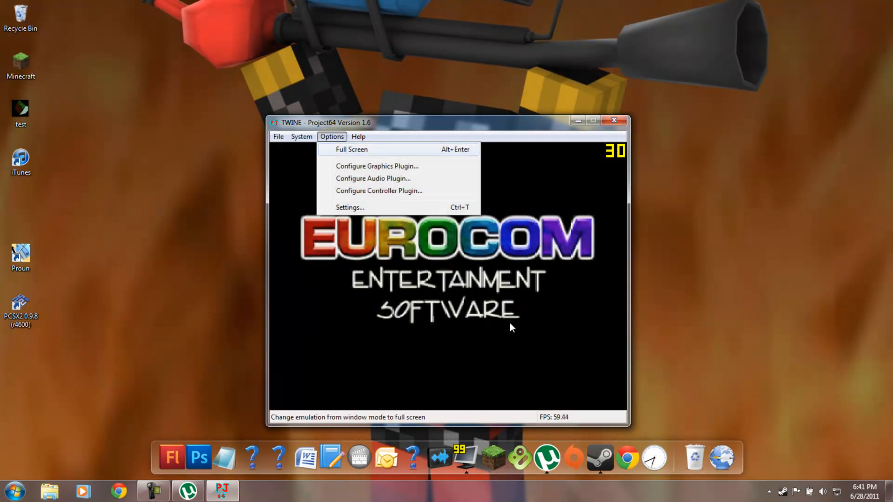
Open the Player 1 controller input configuration, keeping Game Device set to None.
{"action": "left_click", "coordinate": [378, 190]}
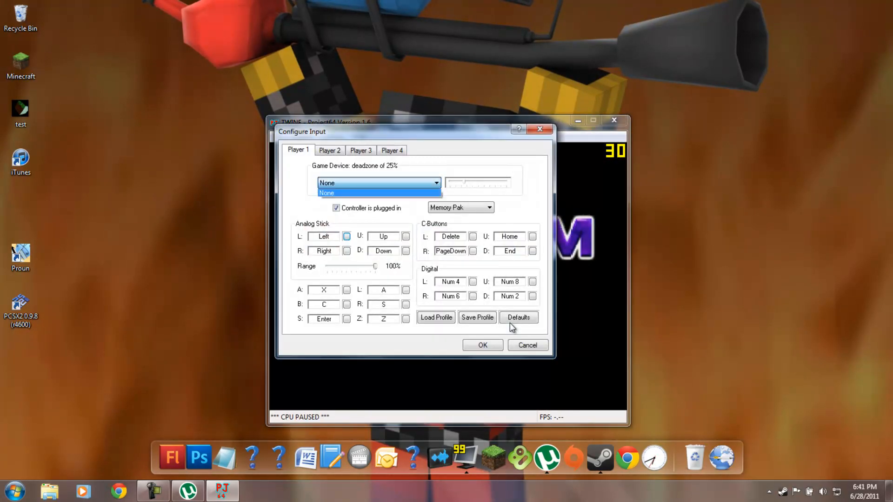
{"action": "left_click", "coordinate": [379, 193]}
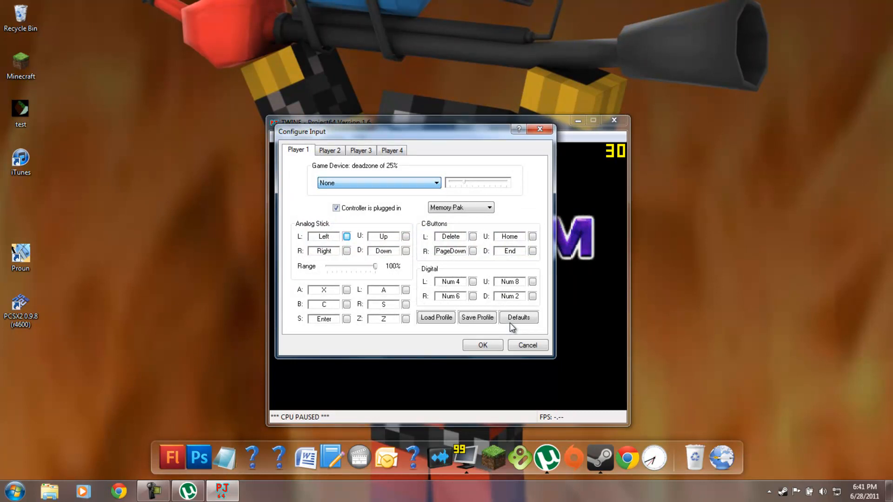